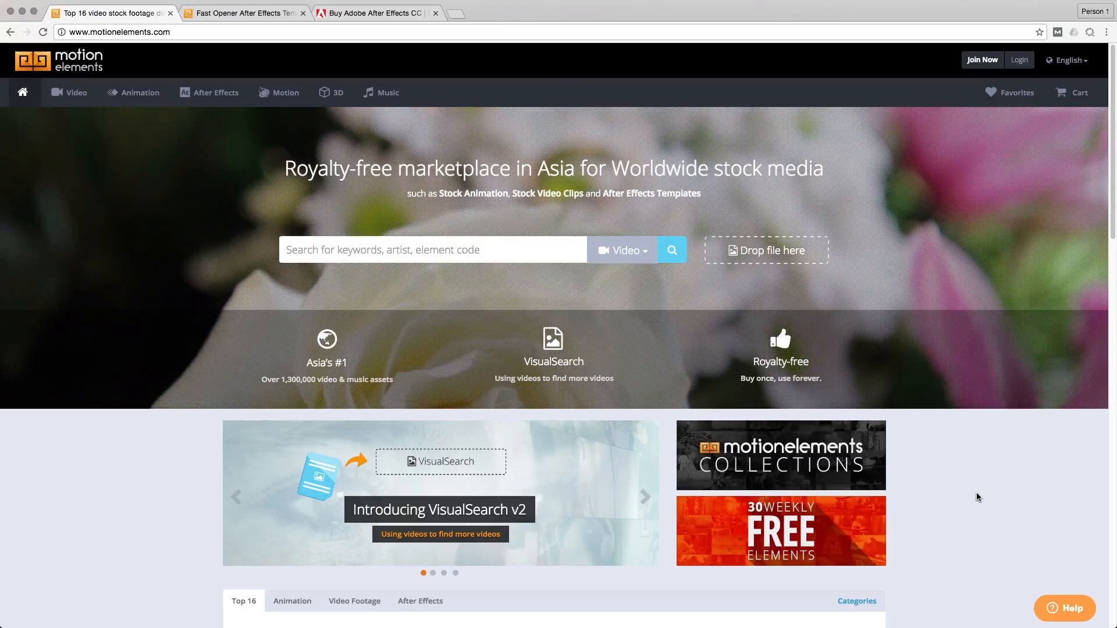
- Browse the MotionElements After Effects templates page and scroll through its project categories
left_click(213, 92)
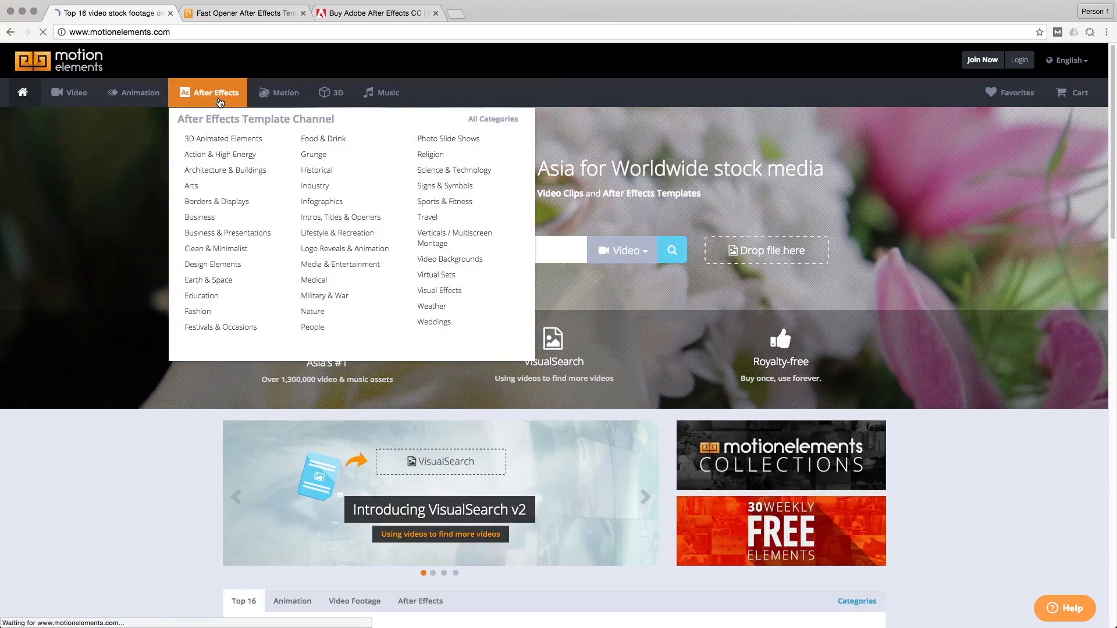
left_click(207, 92)
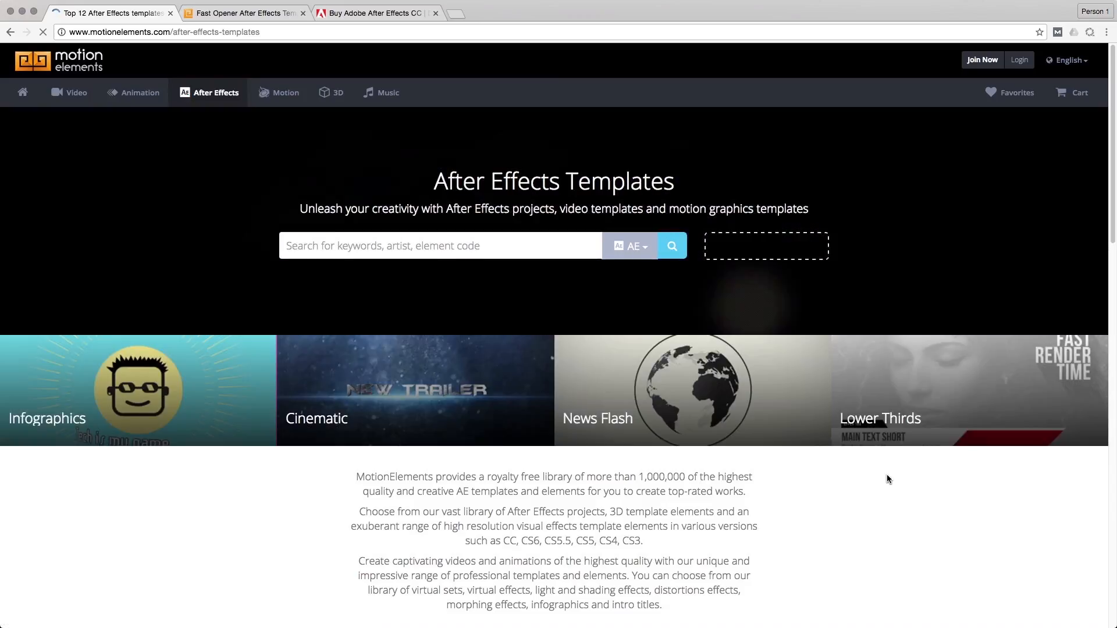
scroll("down", 3)
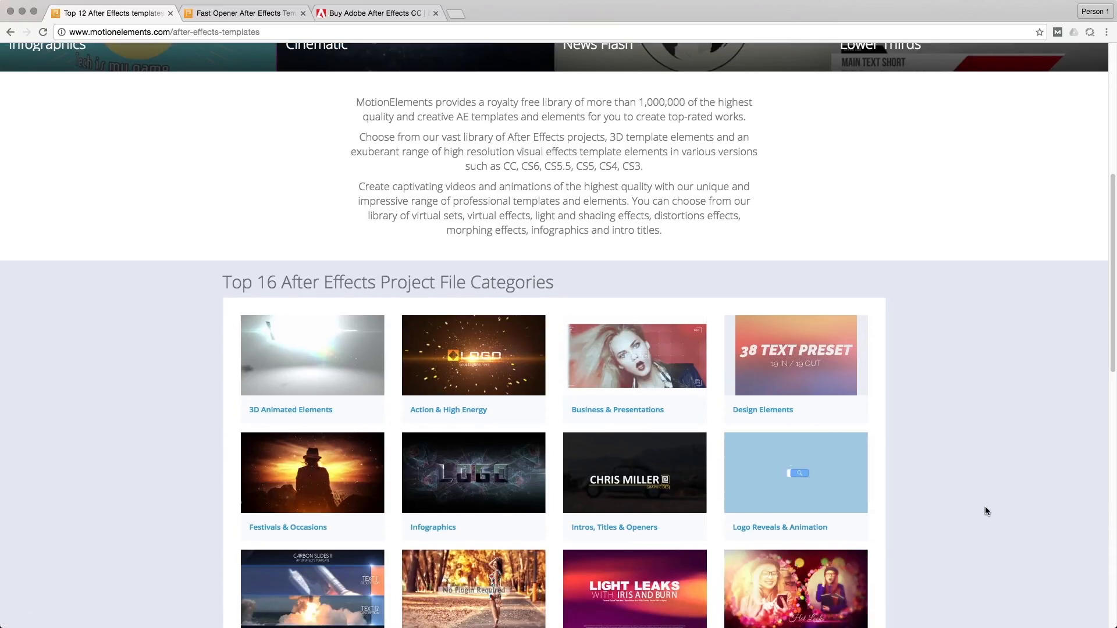
scroll("up", 3)
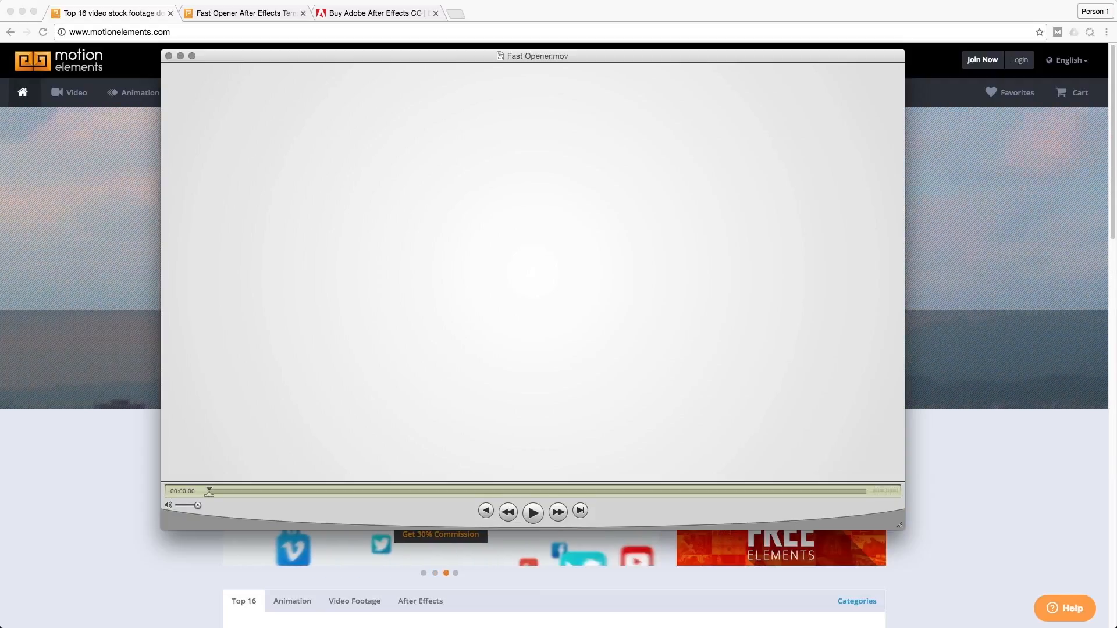
- Play the Fast Opener.mov preview in QuickTime Player, then close the movie
left_click(533, 512)
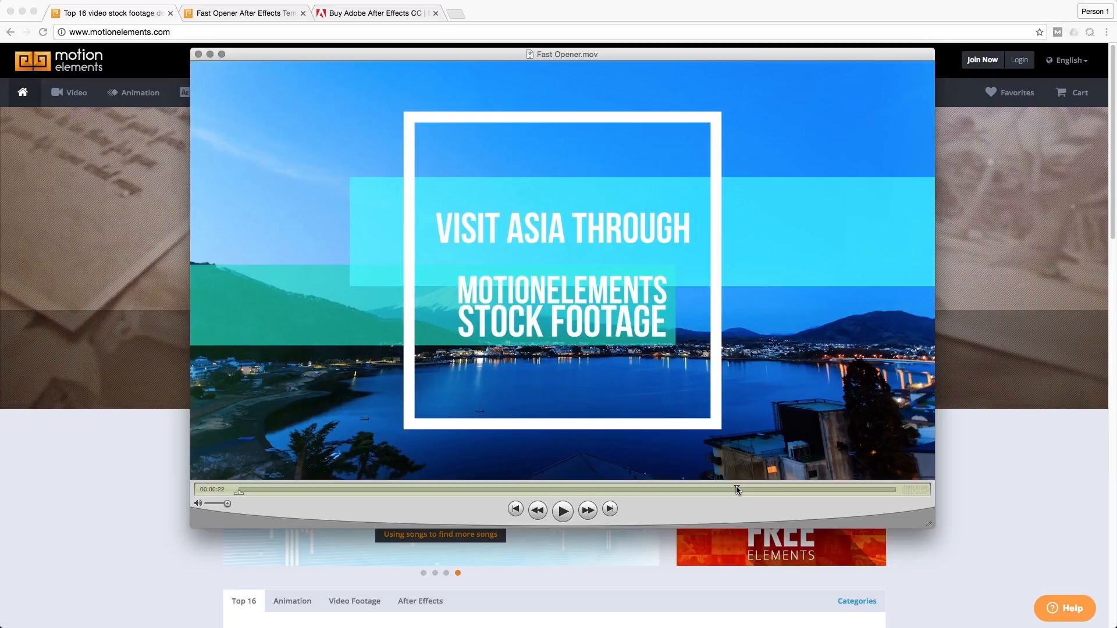
mouse_move(223, 76)
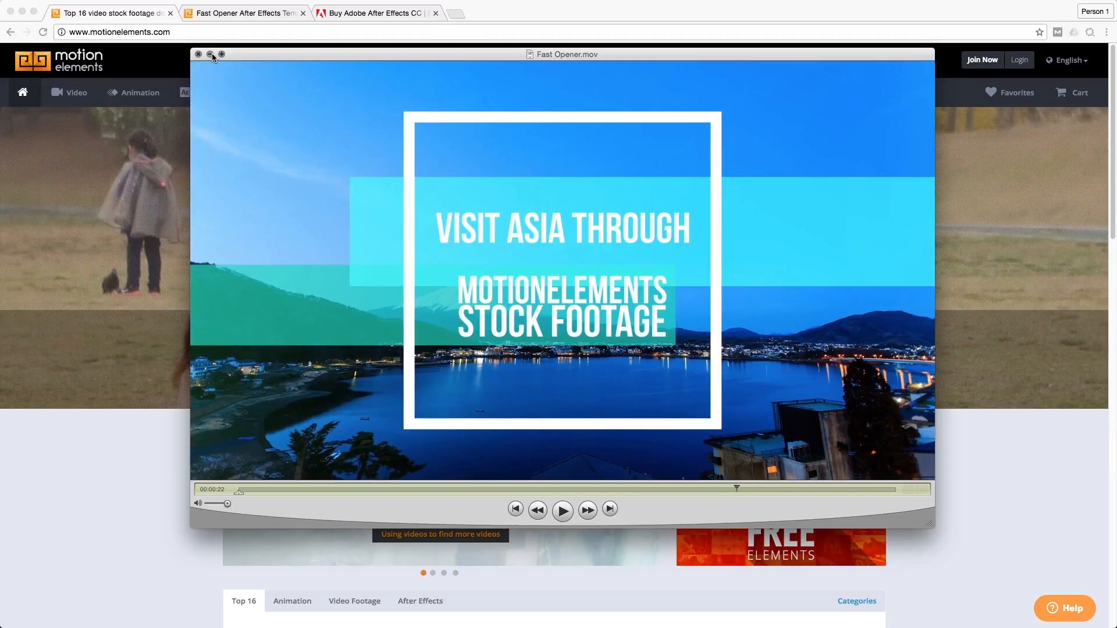
left_click(199, 54)
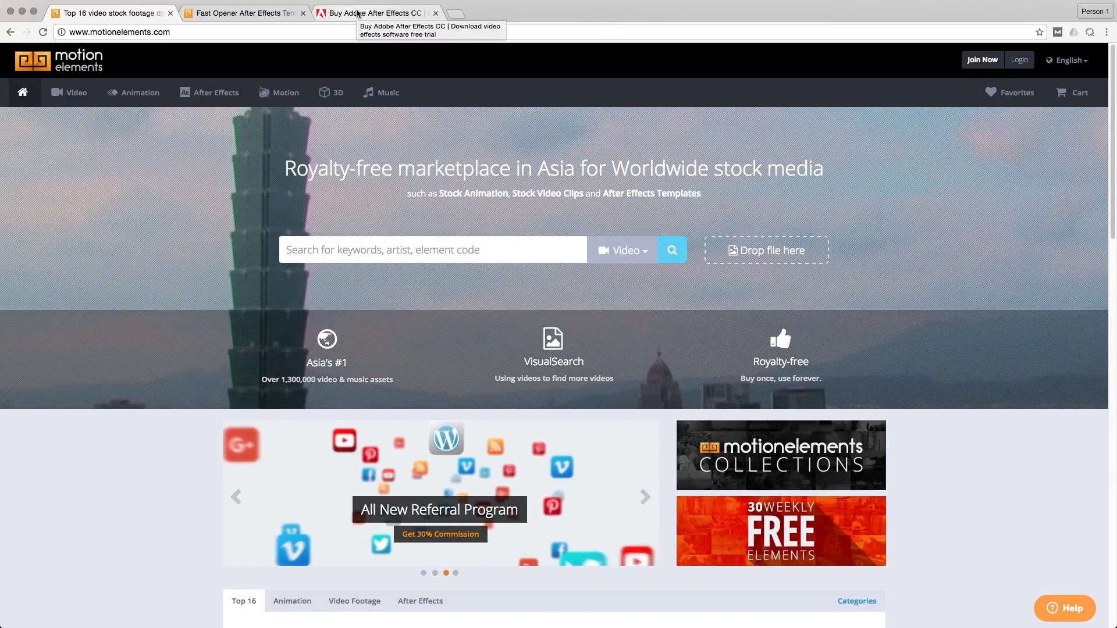
- Switch to the 'Buy Adobe After Effects CC' tab showing Creative Cloud plans
left_click(374, 13)
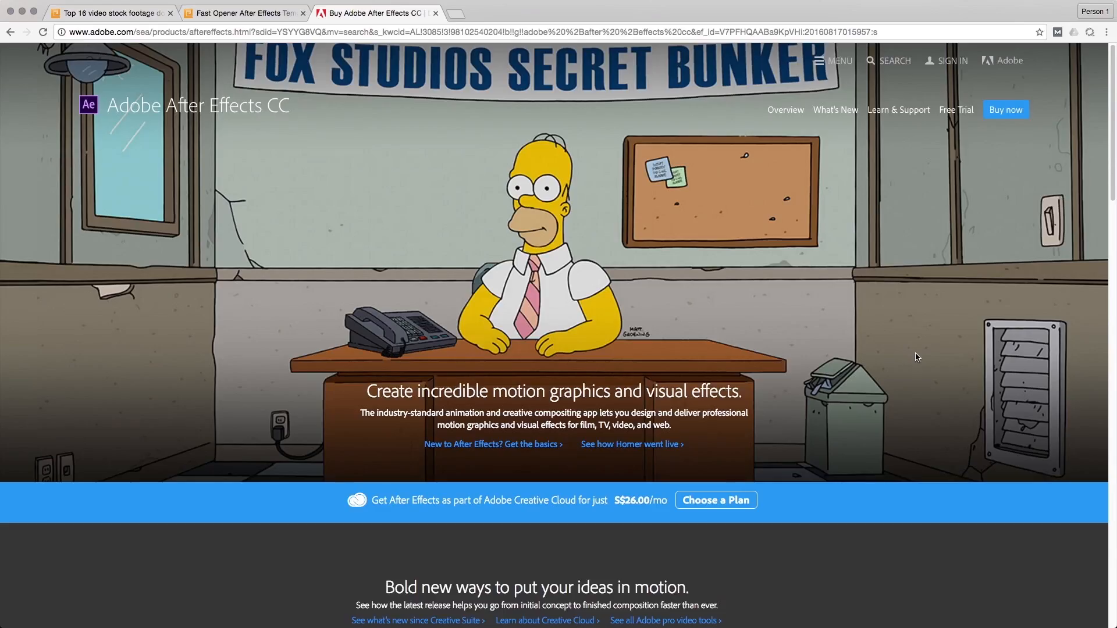
mouse_move(623, 470)
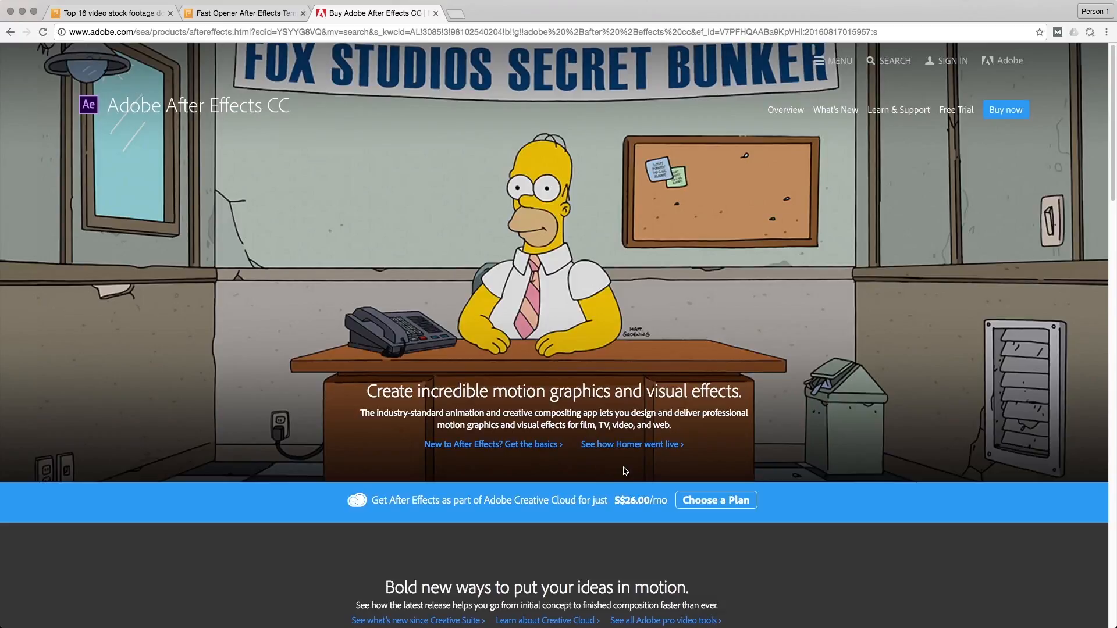
mouse_move(753, 513)
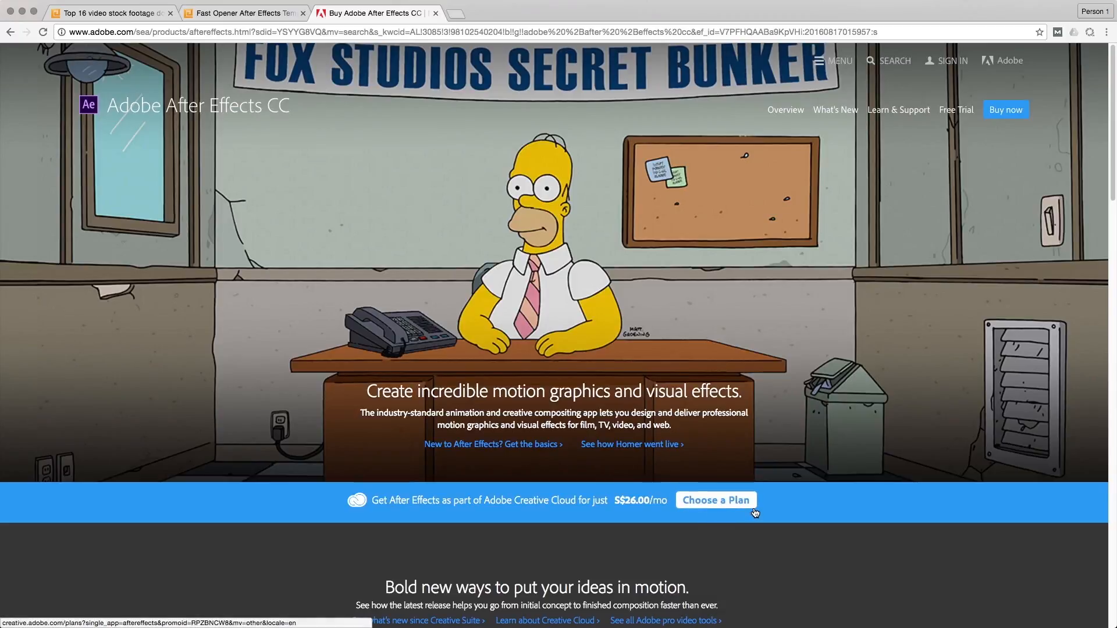
mouse_move(784, 506)
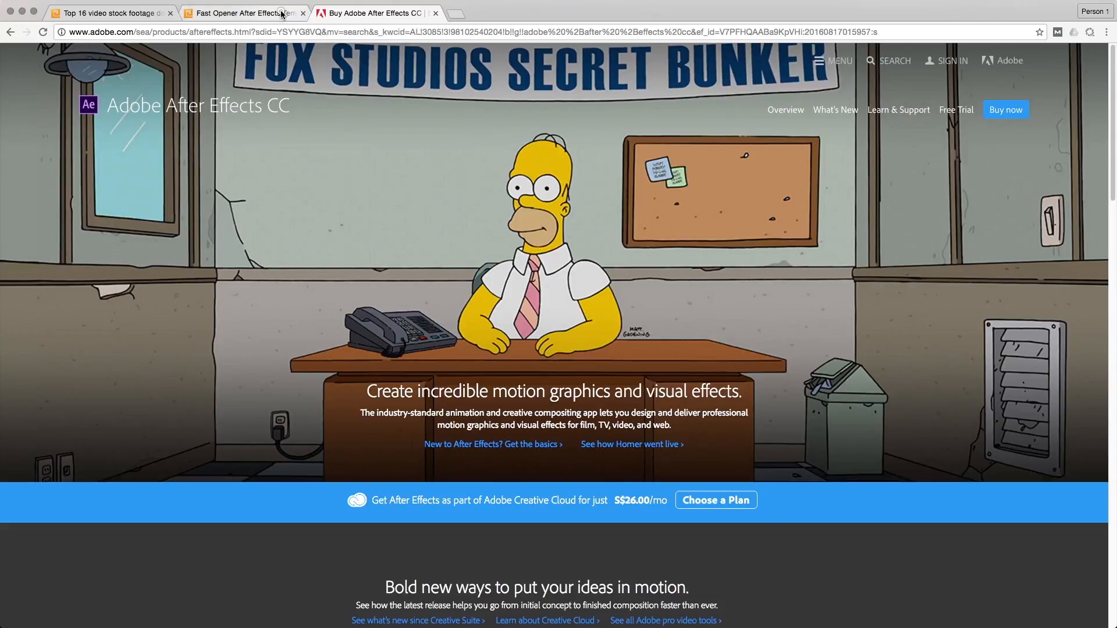
- Review the $45 Fast Opener template page's details, requirements and stills
left_click(241, 13)
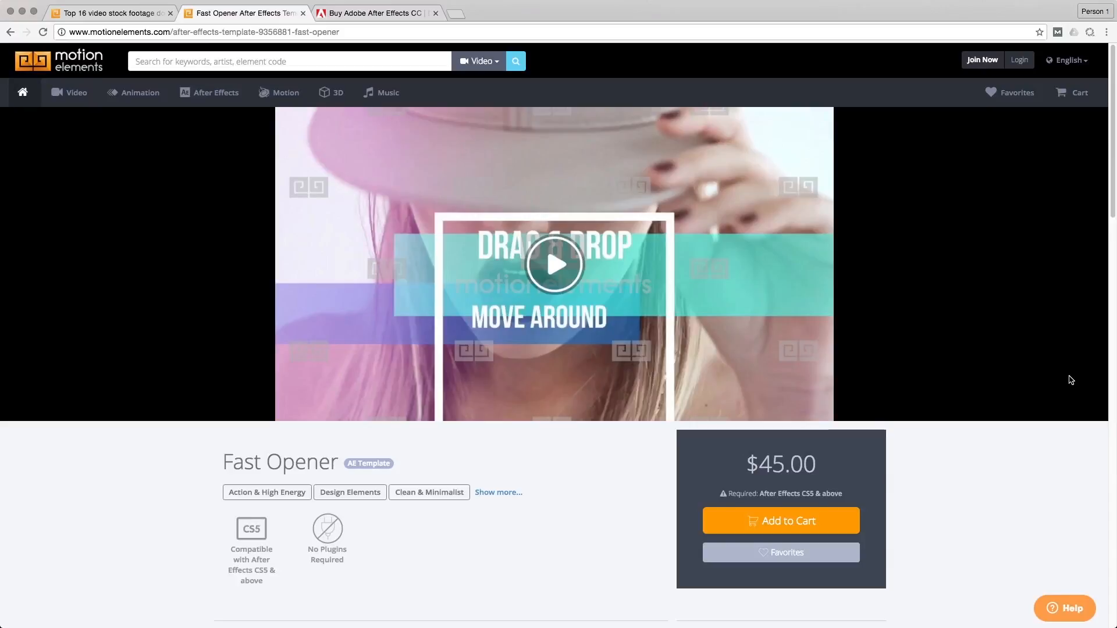
scroll("down", 3)
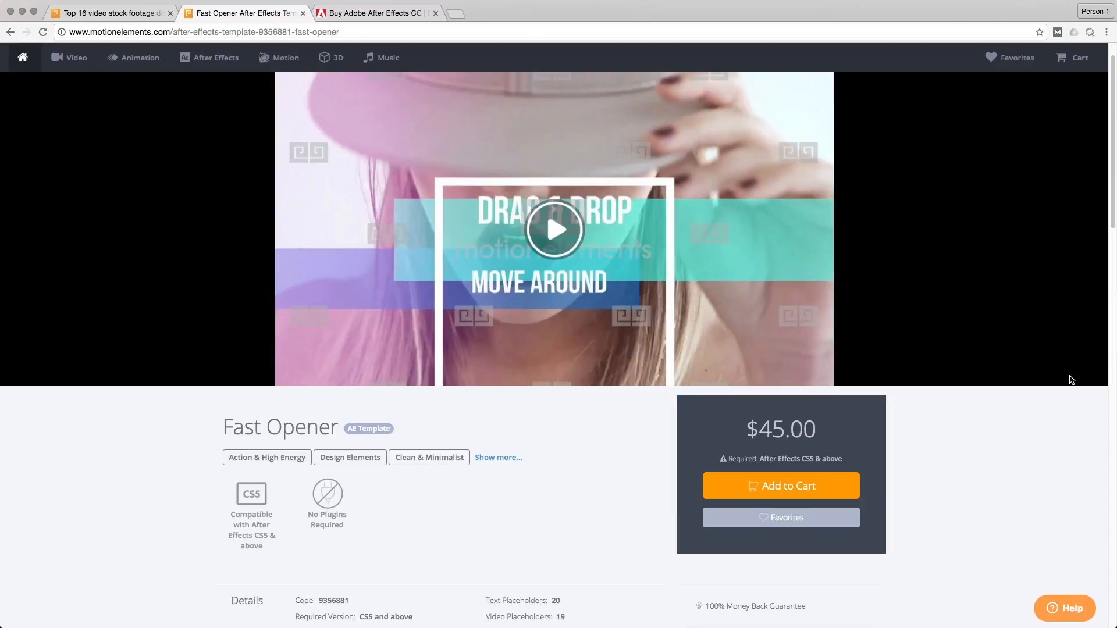
scroll("down", 3)
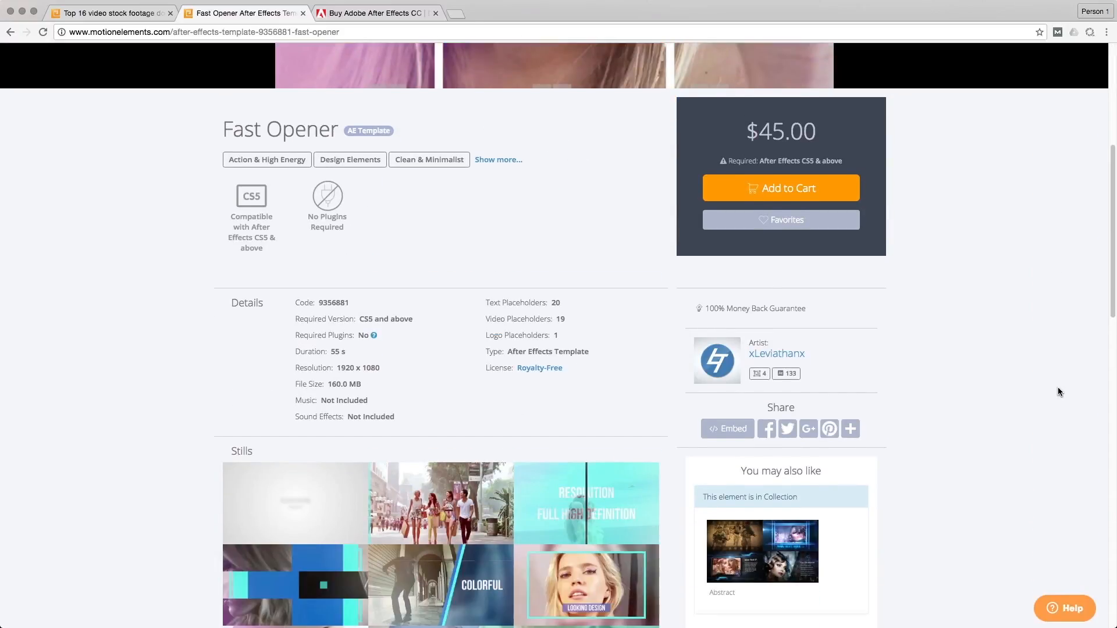
scroll("down", 3)
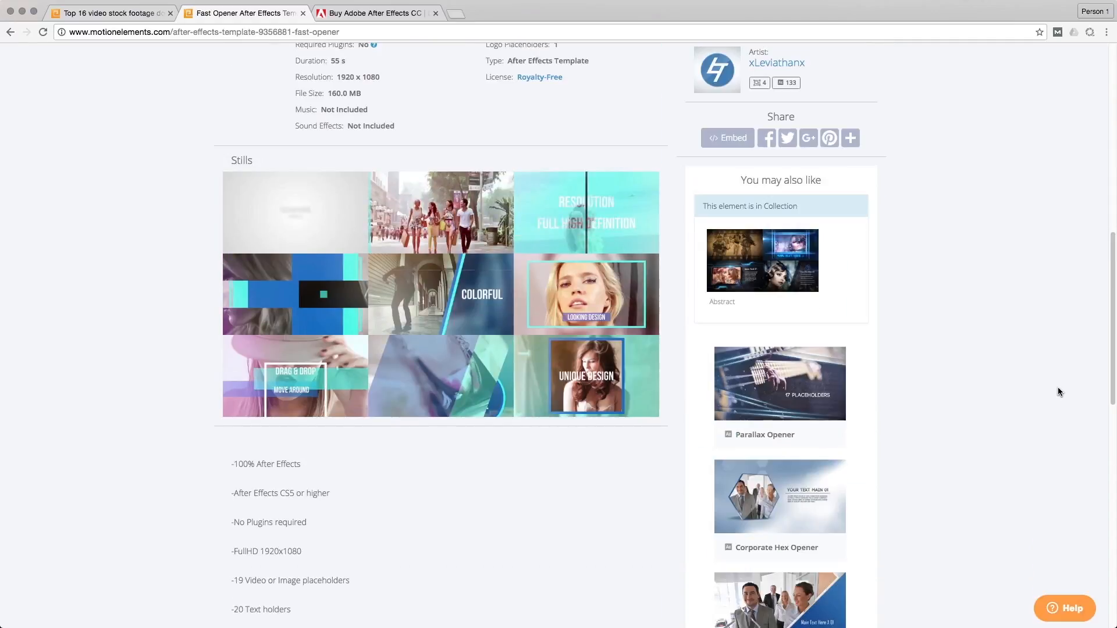
scroll("up", 3)
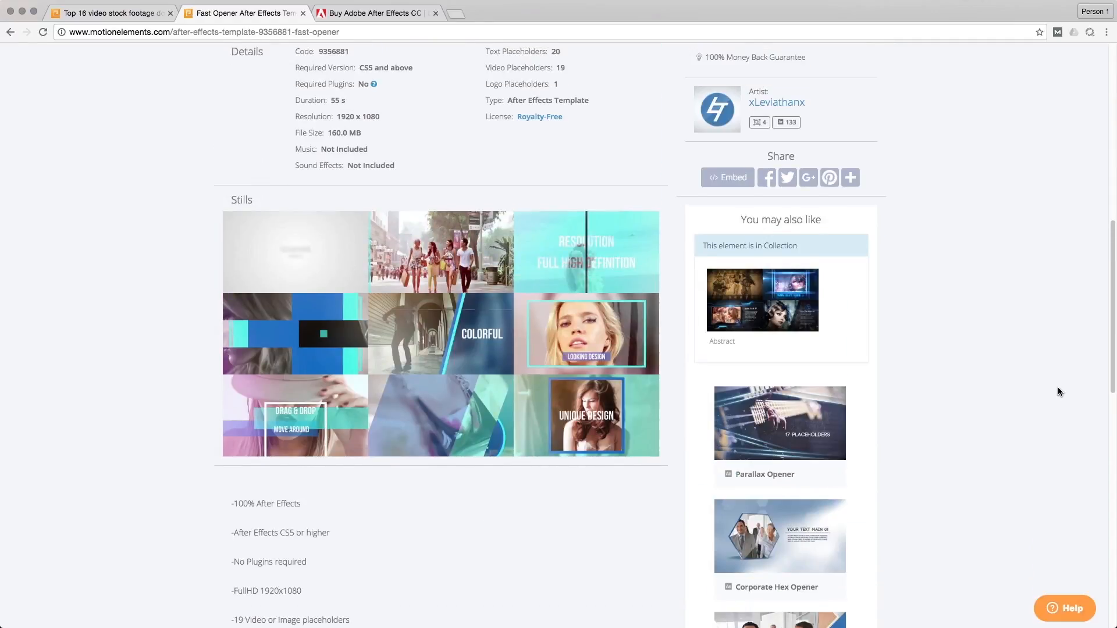
scroll("up", 3)
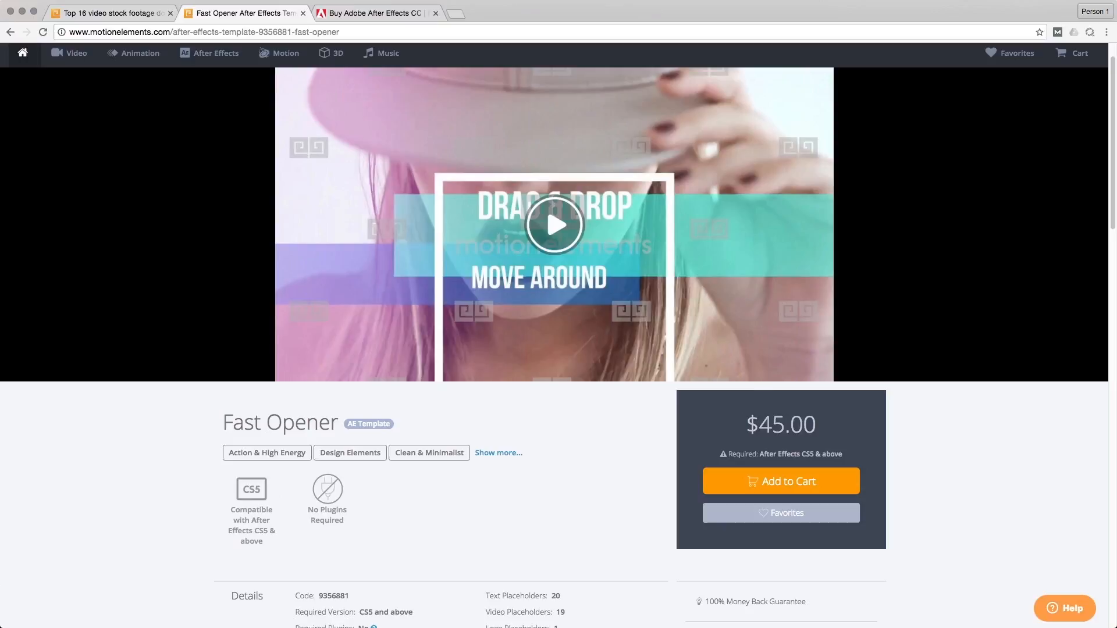
scroll("down", 3)
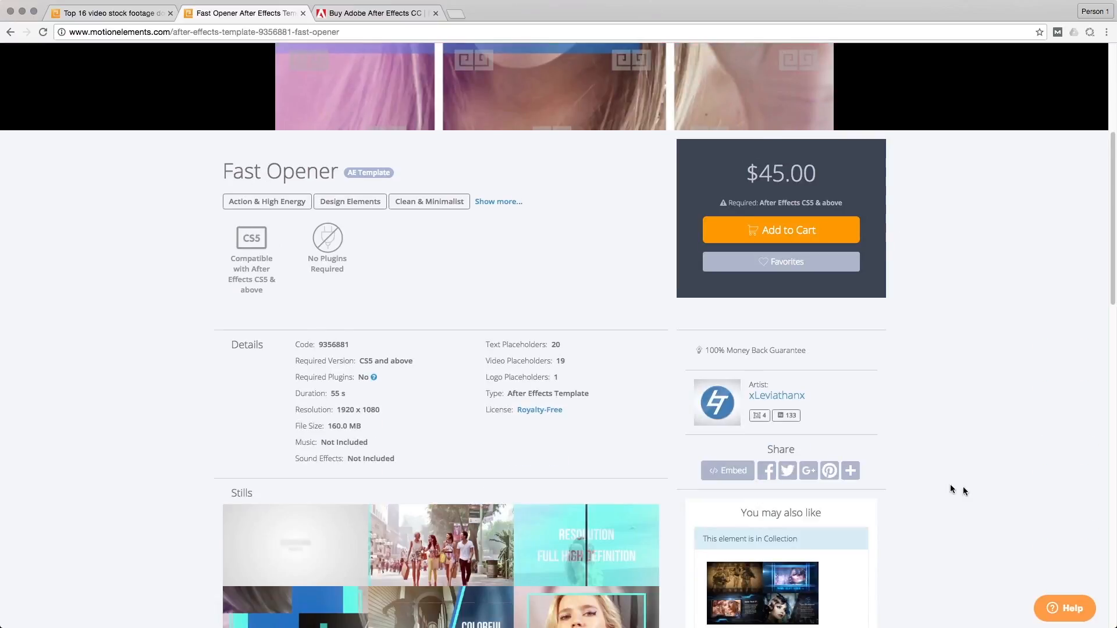
scroll("up", 3)
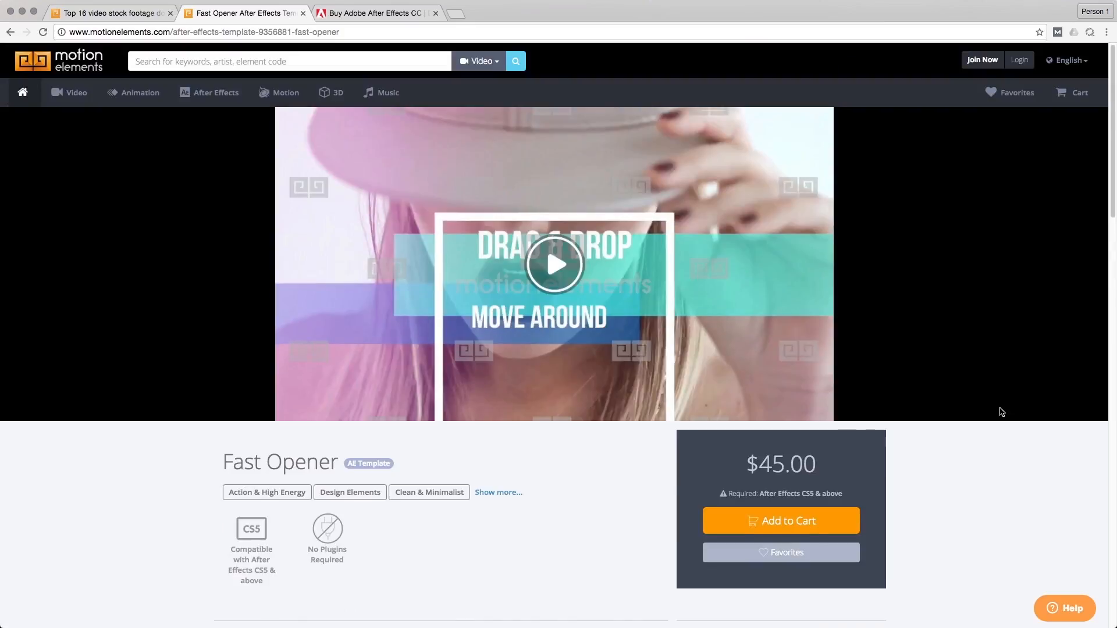
- Play the Fast Opener preview video on its MotionElements page
left_click(554, 264)
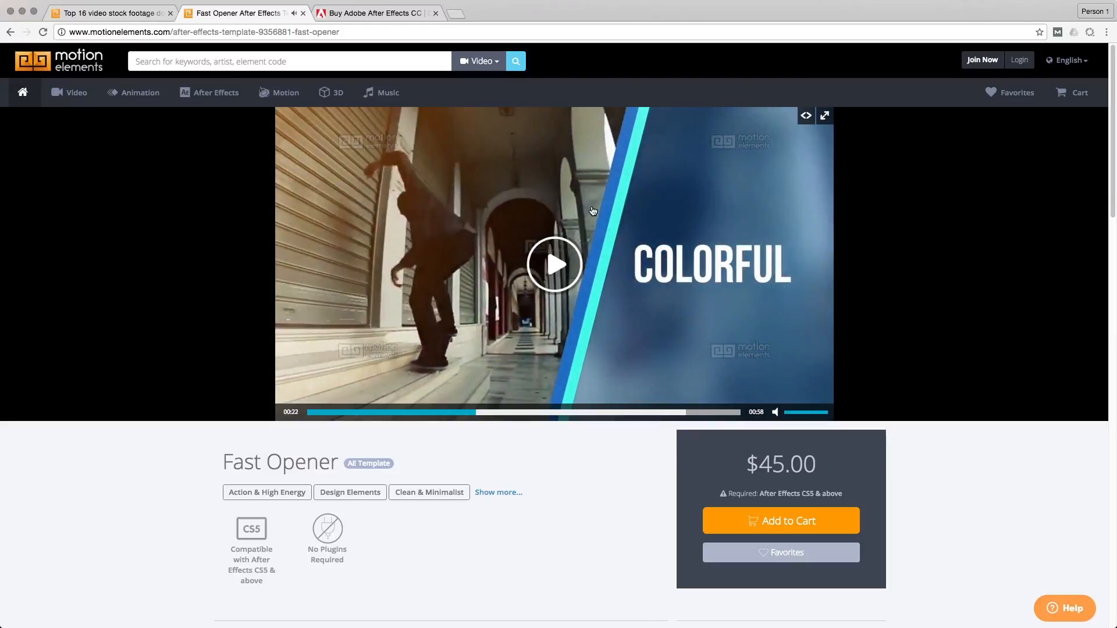
mouse_move(576, 412)
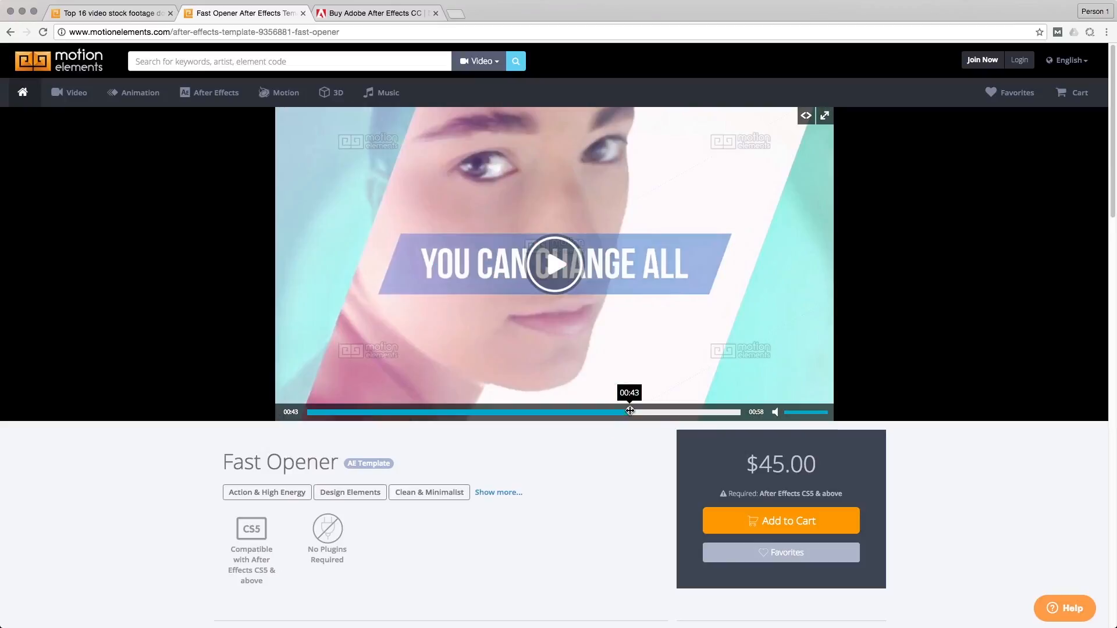
mouse_move(745, 359)
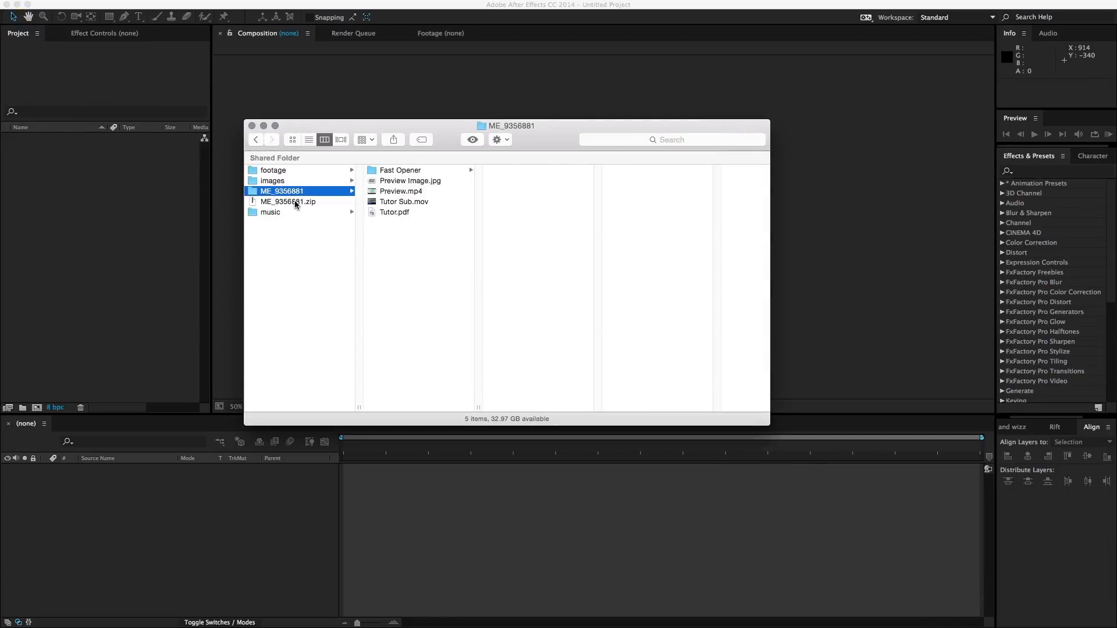
left_click(289, 202)
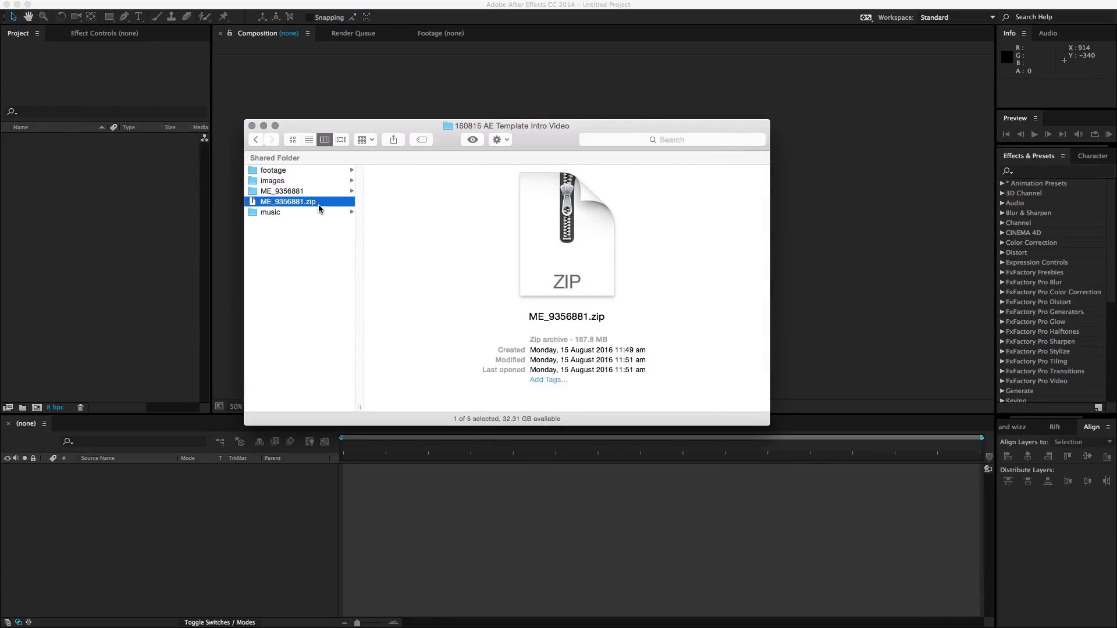
left_click(282, 191)
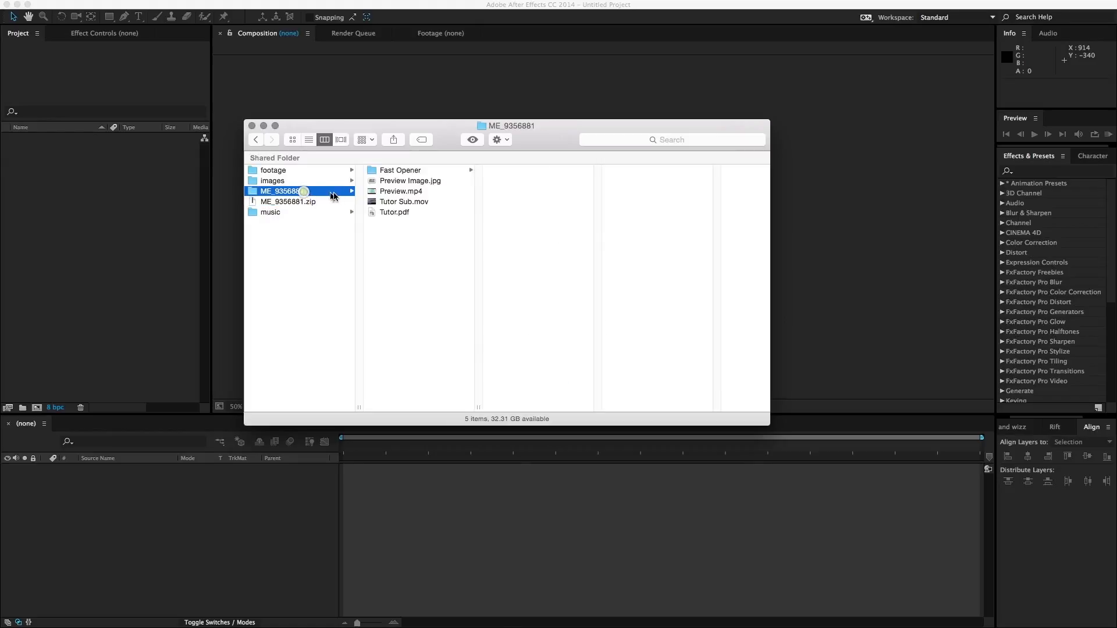
mouse_move(468, 178)
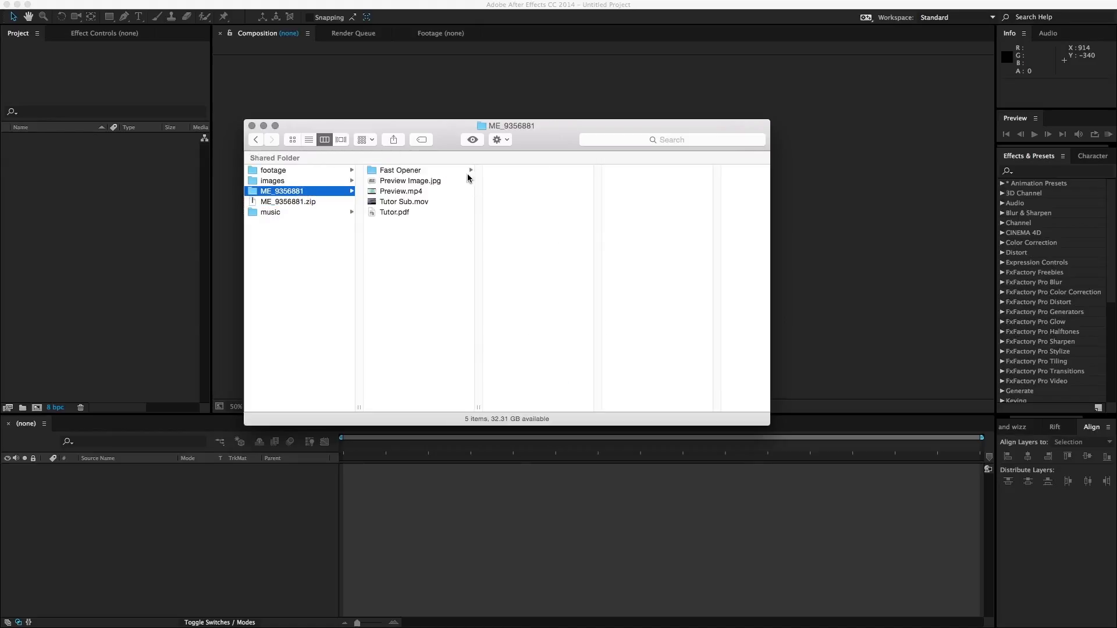
mouse_move(435, 219)
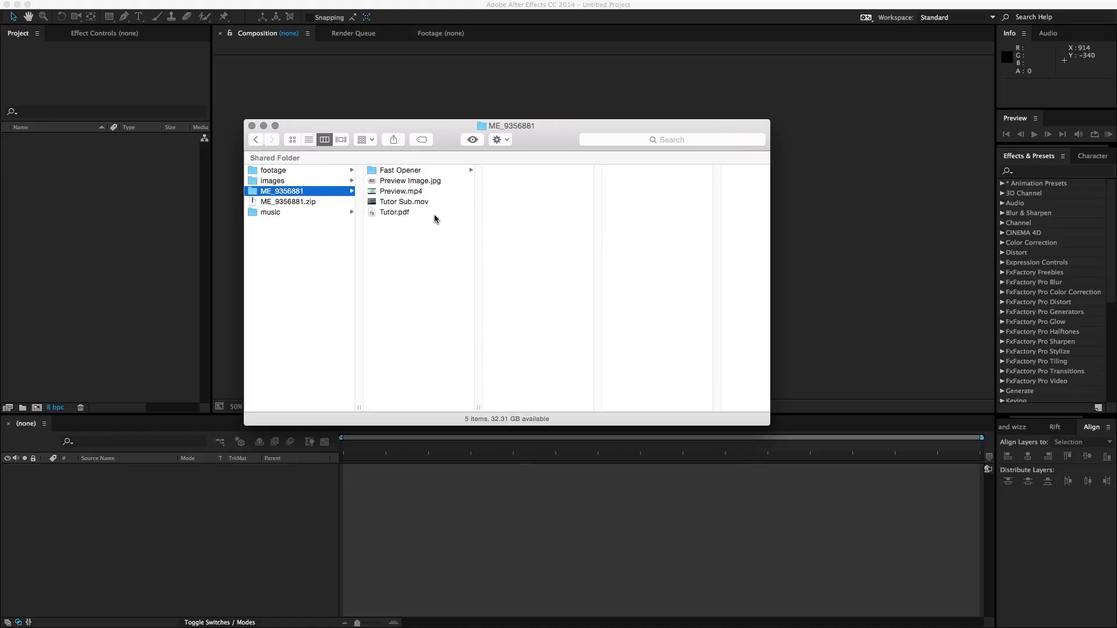
left_click(394, 212)
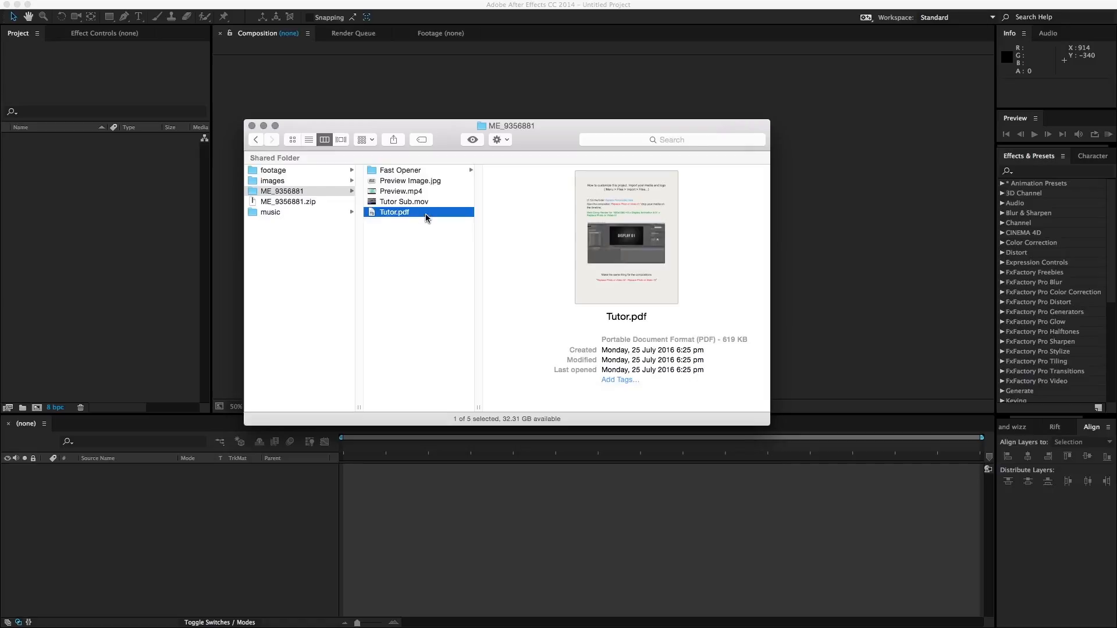
double_click(393, 212)
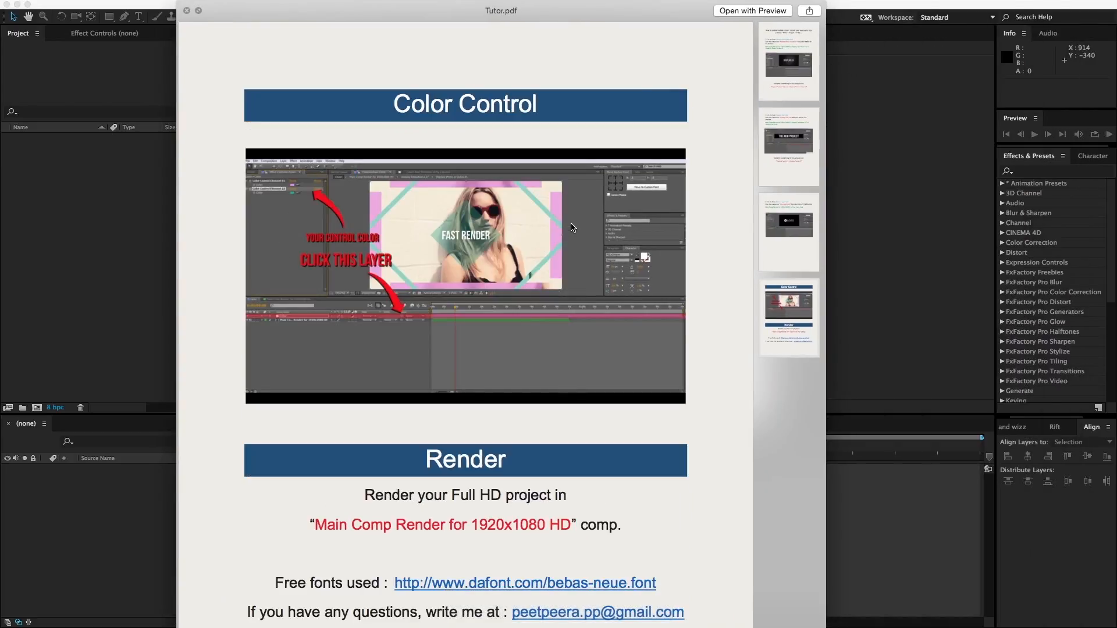
scroll("up", 3)
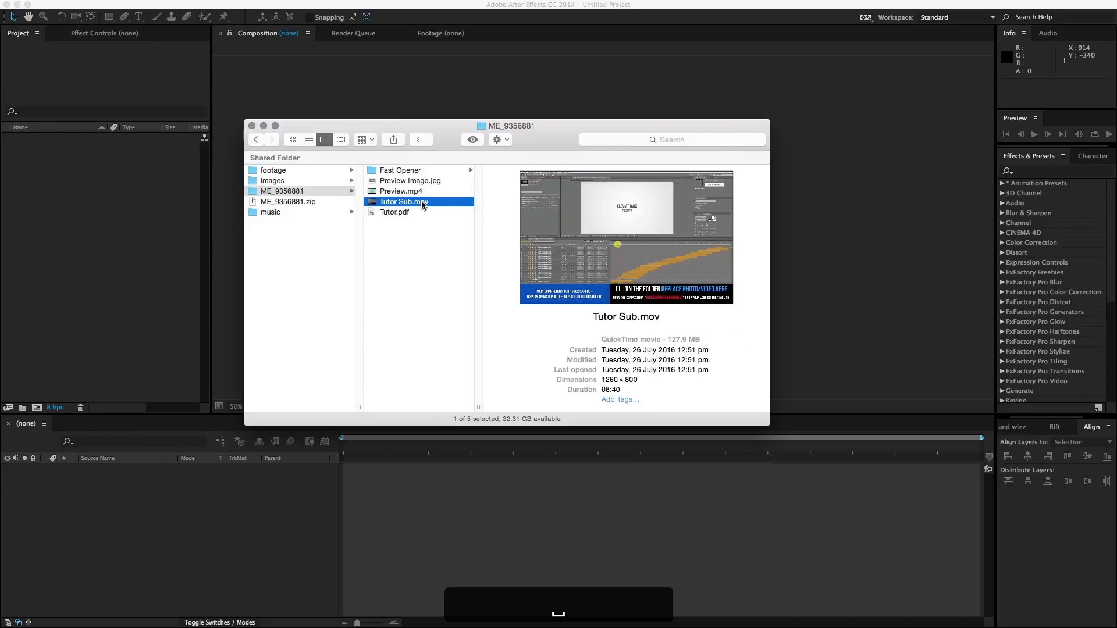
left_click(401, 191)
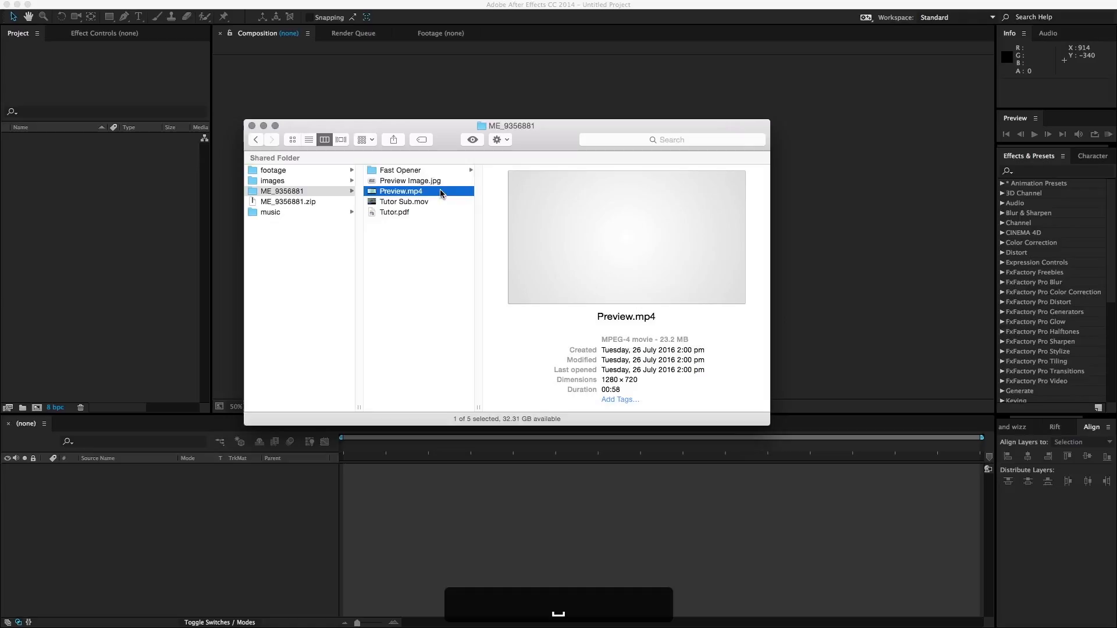
left_click(403, 202)
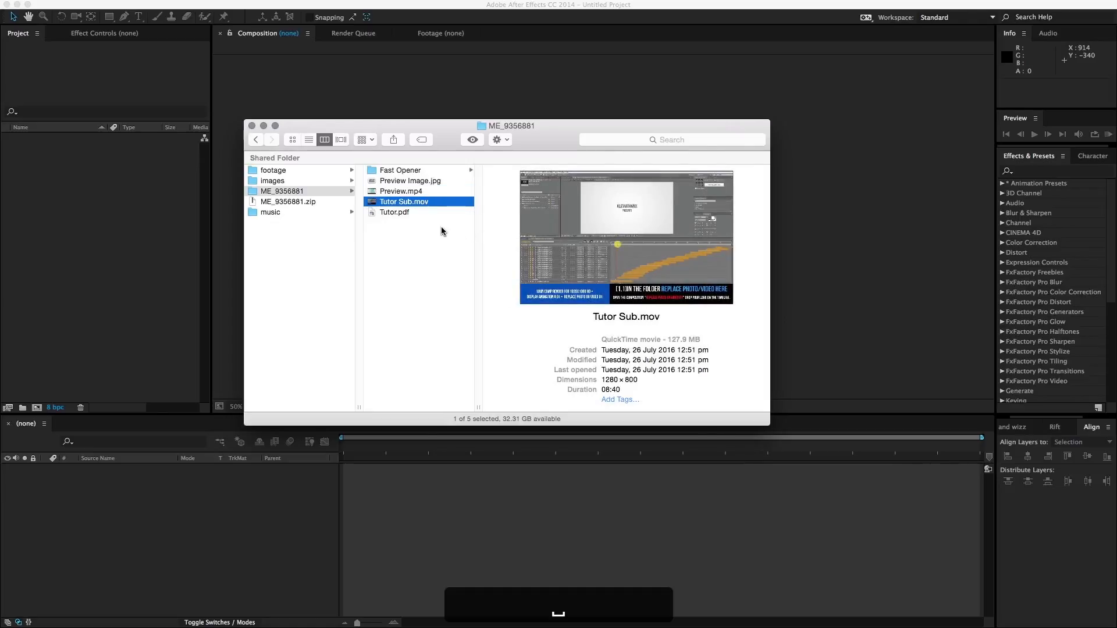
mouse_move(520, 371)
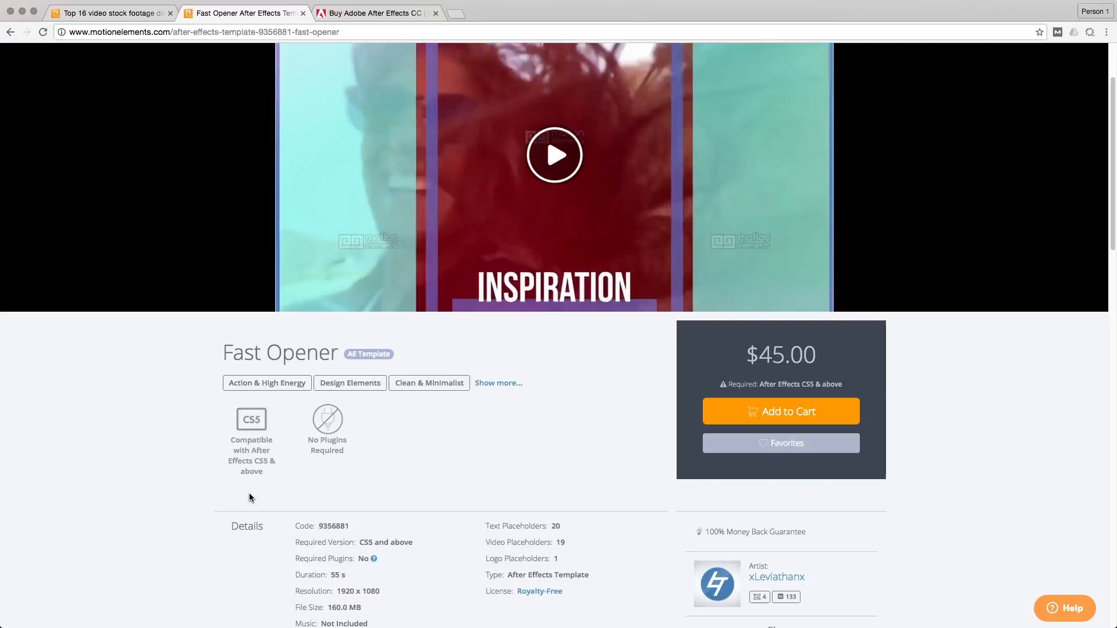
mouse_move(252, 442)
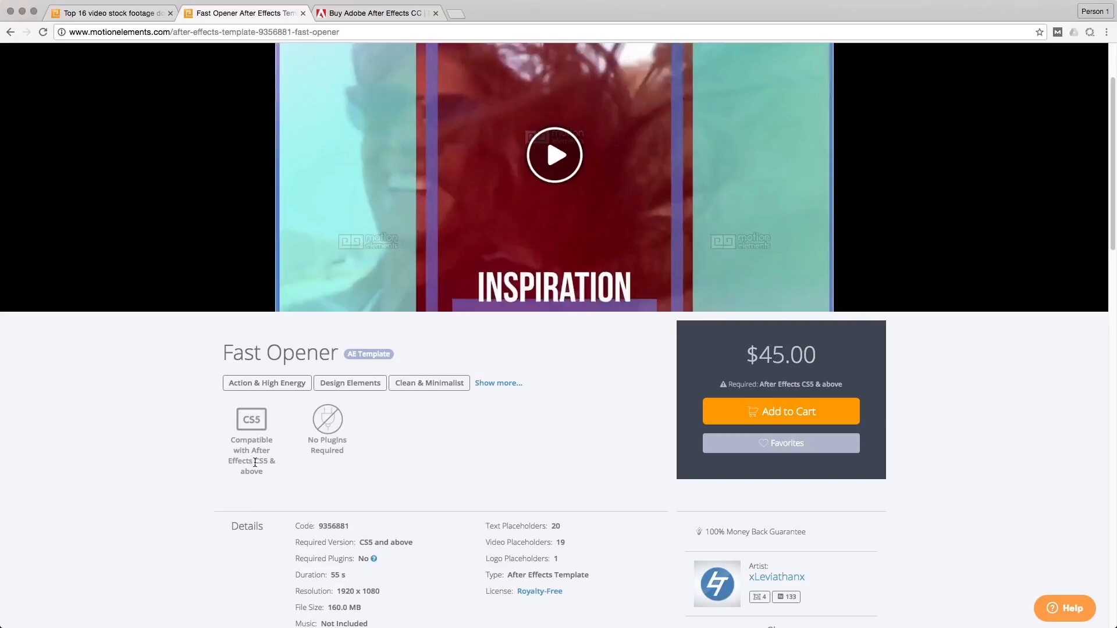
- Look over the product page, then open Fast Opener.aep from the Fast Opener folder
scroll("down", 3)
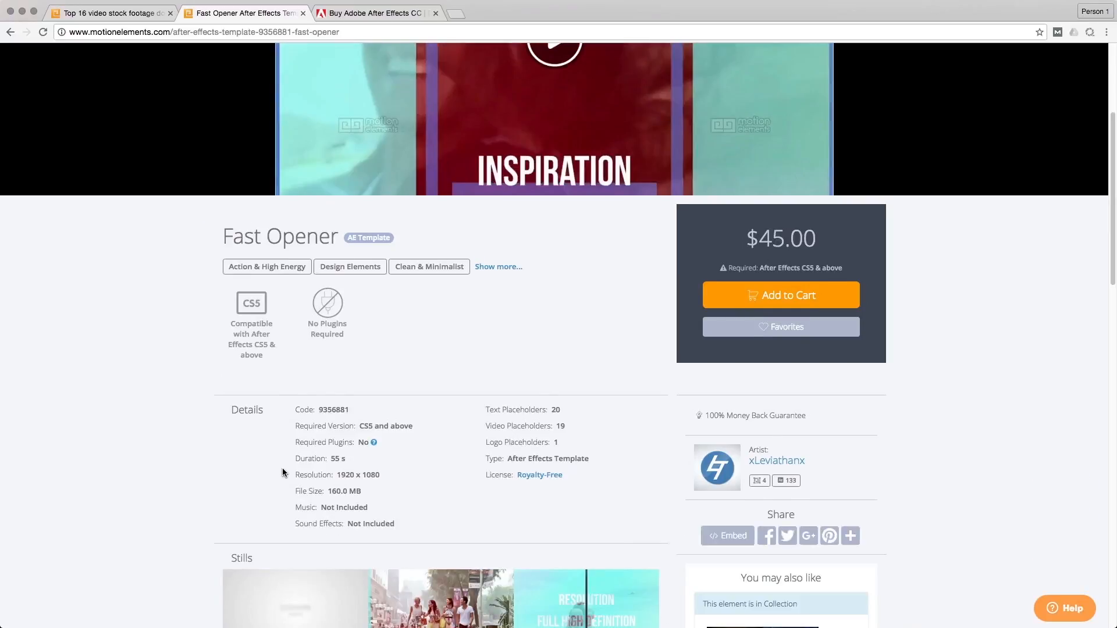
scroll("up", 3)
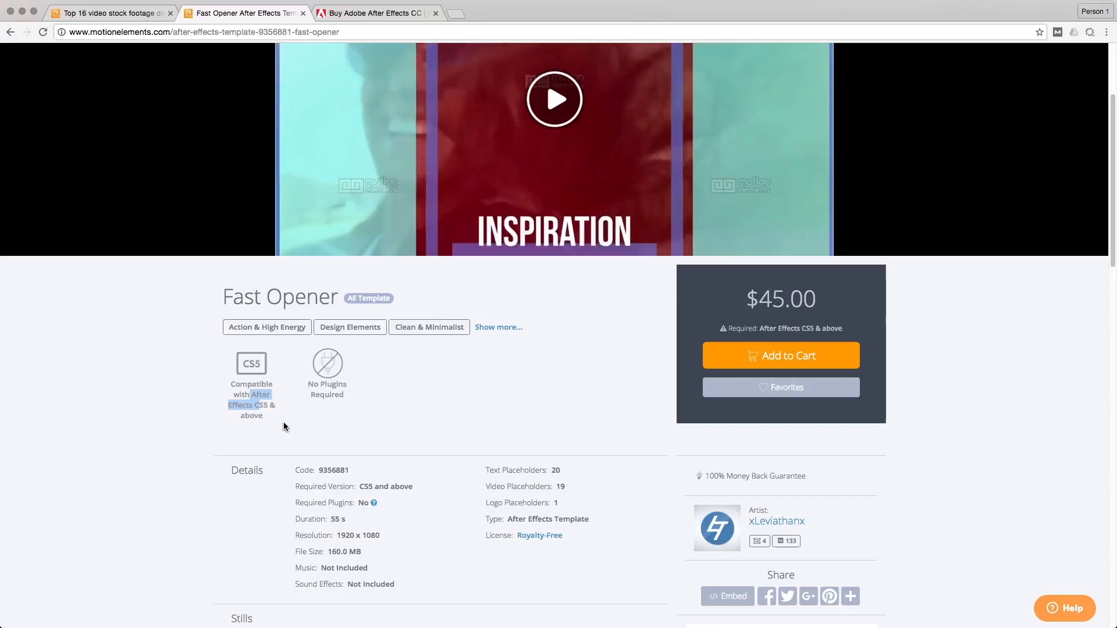
scroll("down", 3)
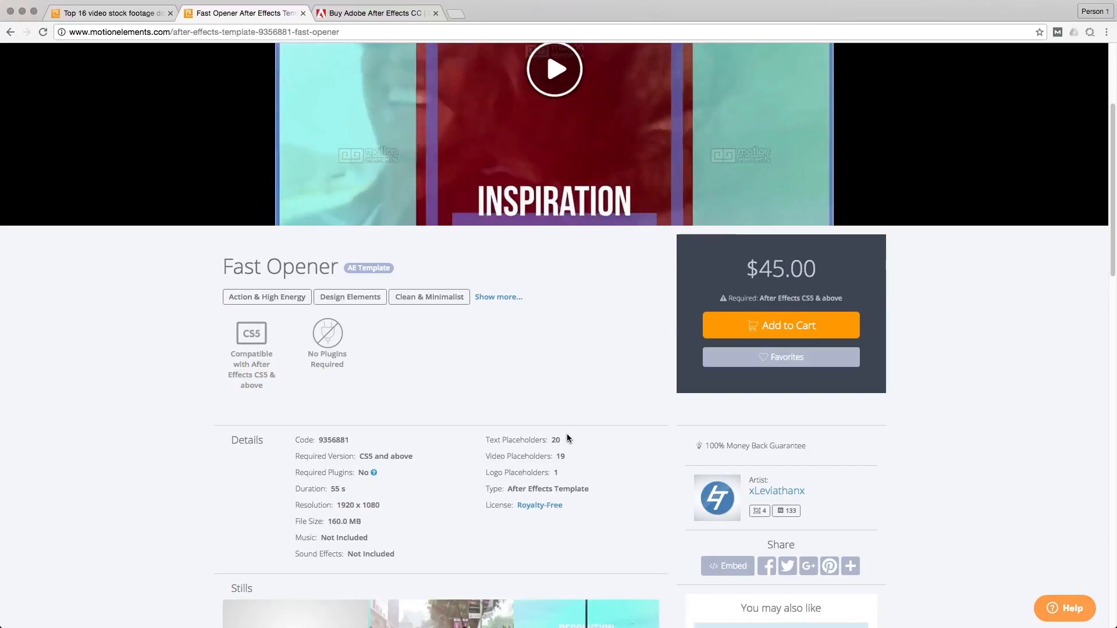
scroll("up", 3)
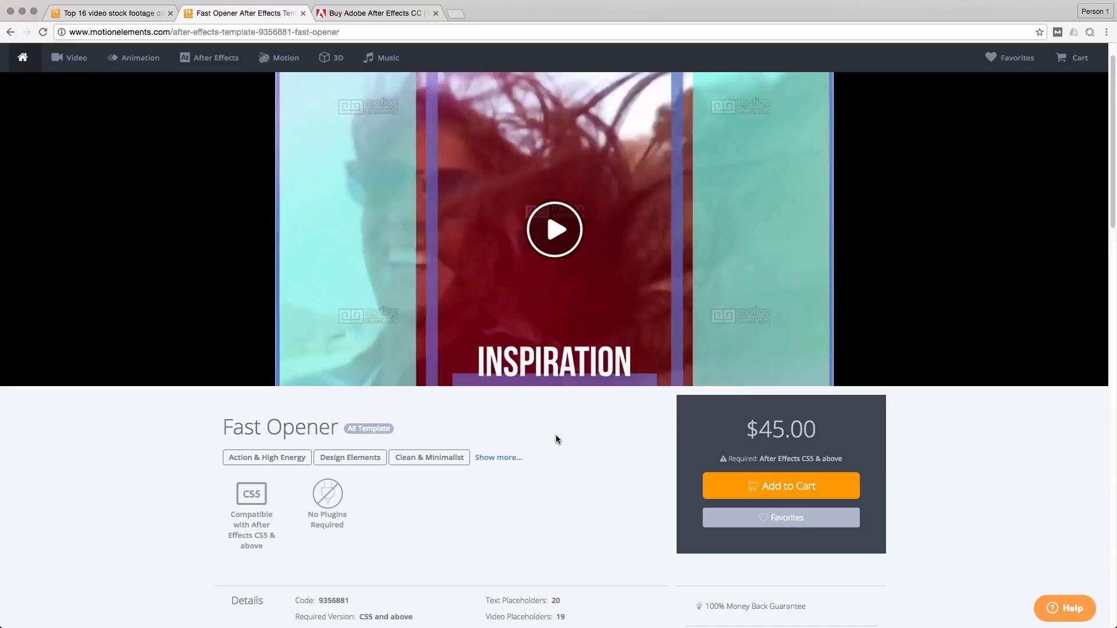
scroll("down", 3)
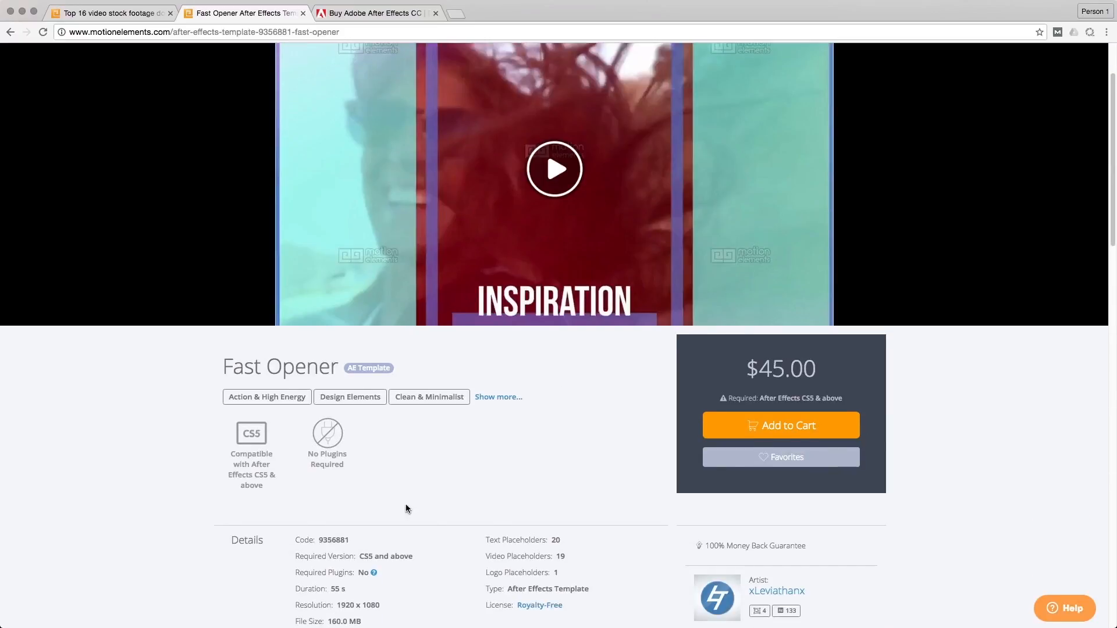
mouse_move(537, 512)
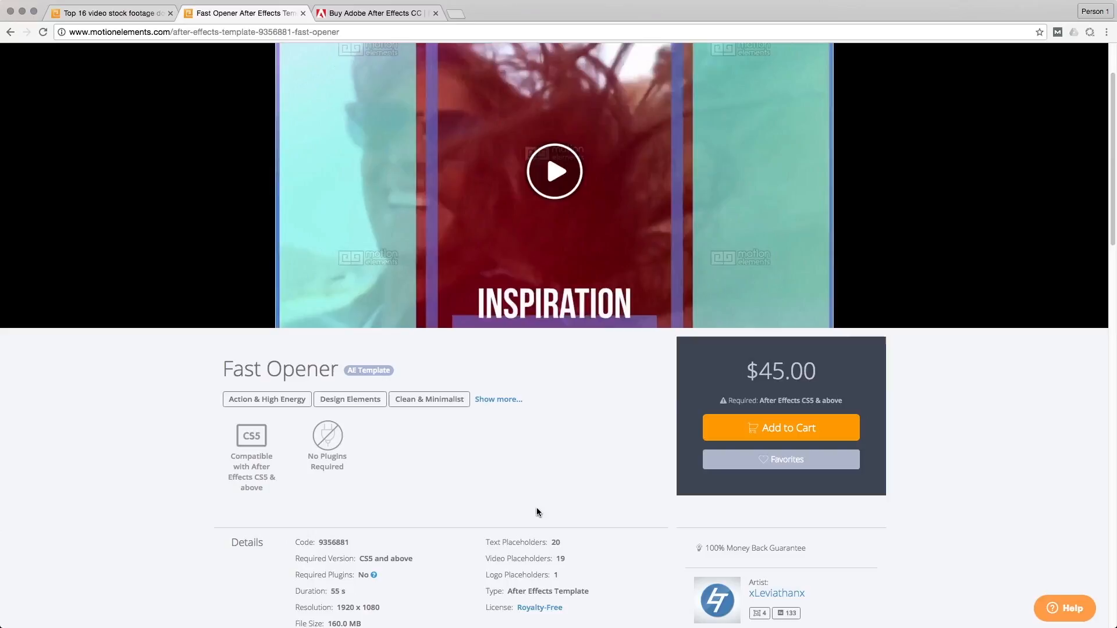
mouse_move(501, 496)
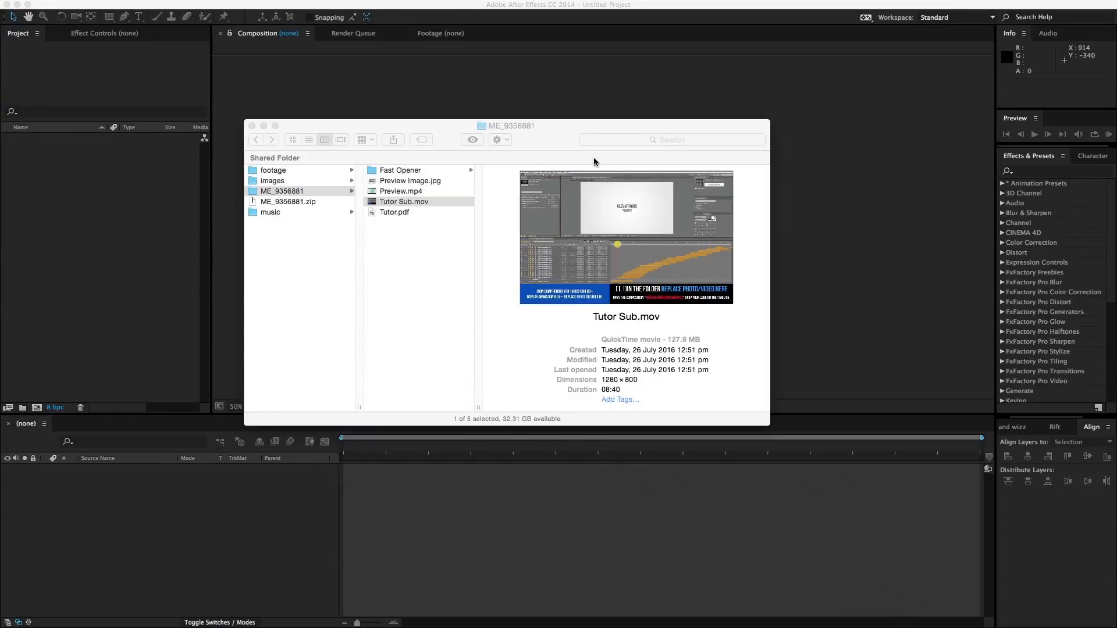
left_click(400, 169)
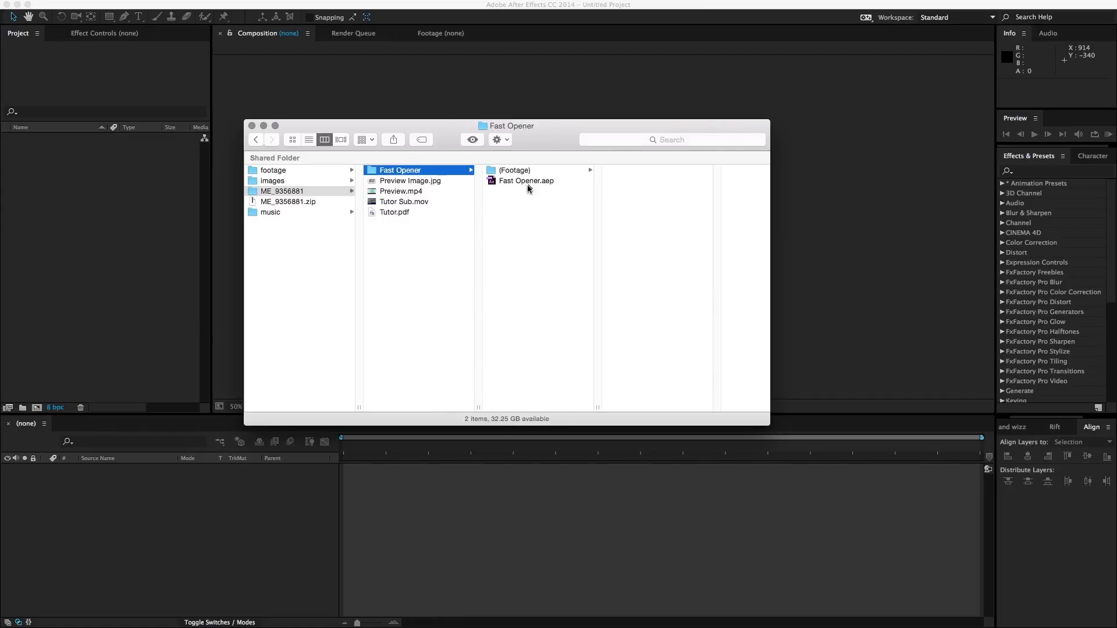
double_click(526, 180)
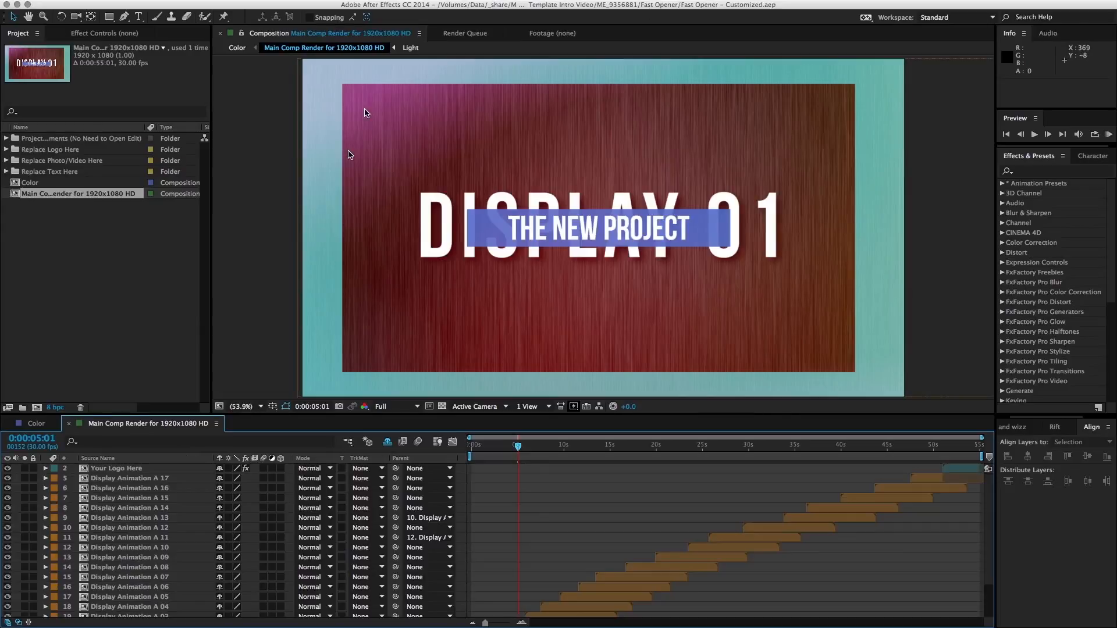